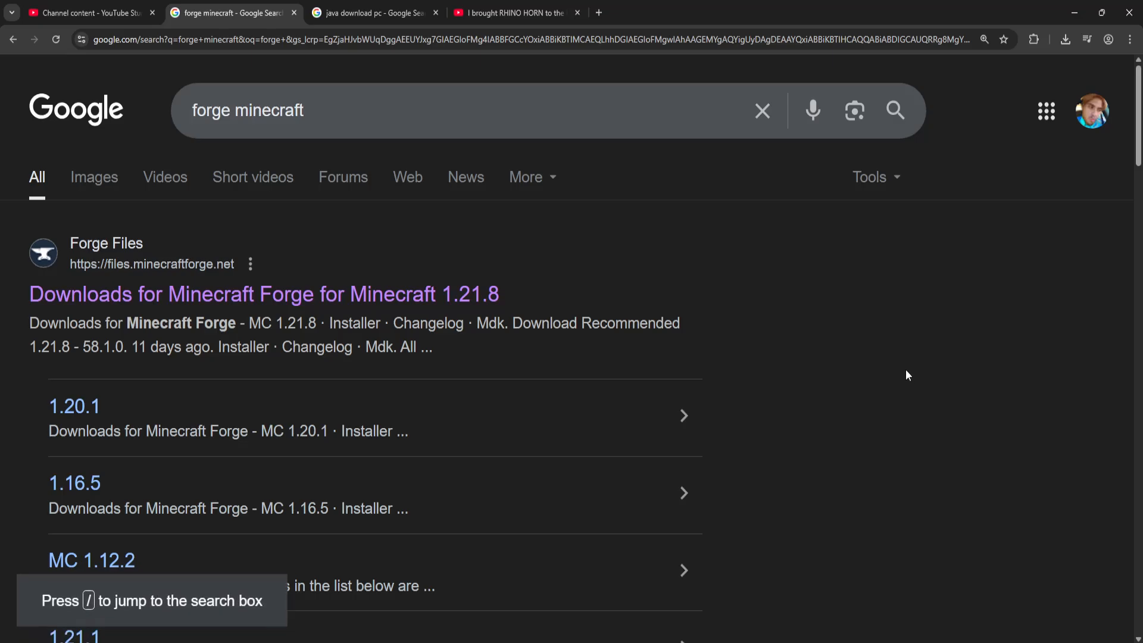
mouse_move(747, 340)
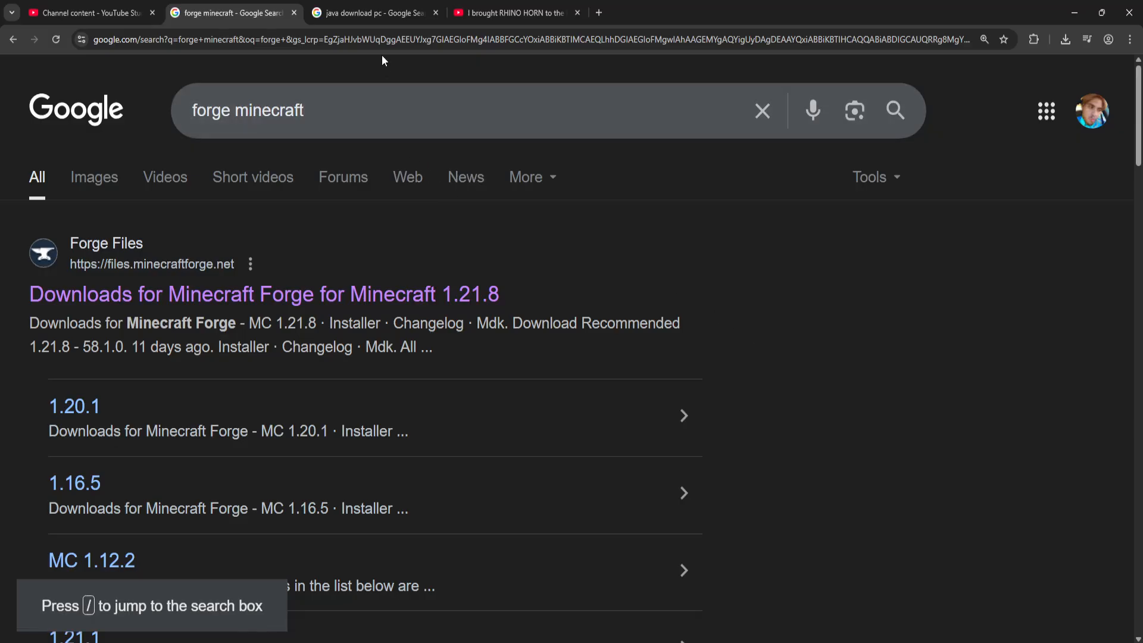
Switch to the 'java download pc' Google search results.
click(368, 13)
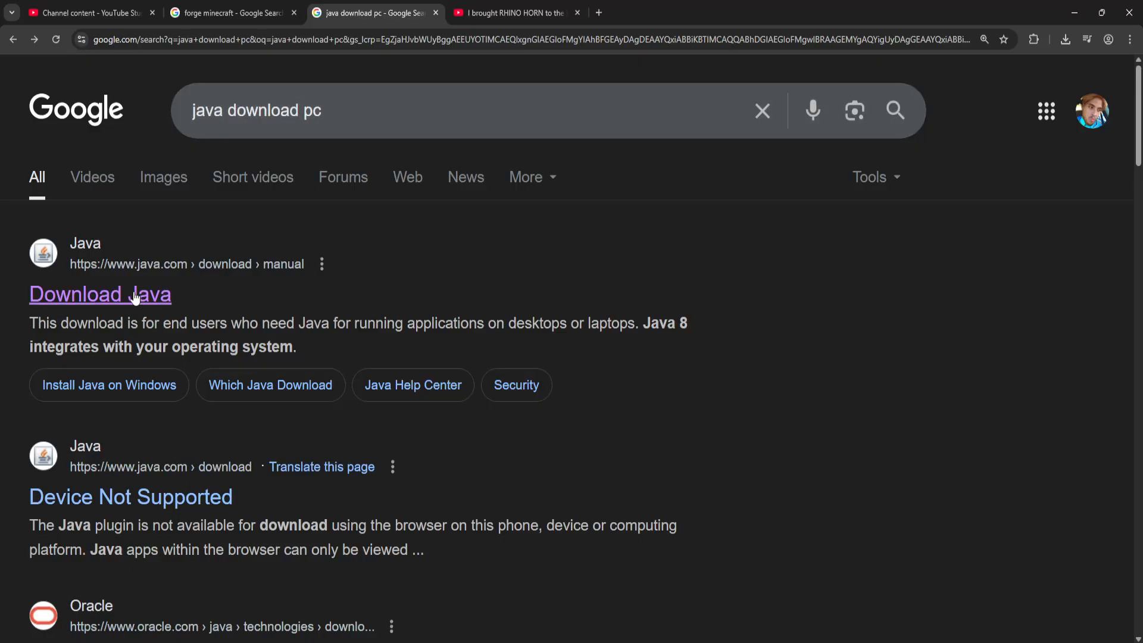
Download Windows Offline (64-bit) Java 8 Update 461 from java.com, then return to Forge results.
click(100, 294)
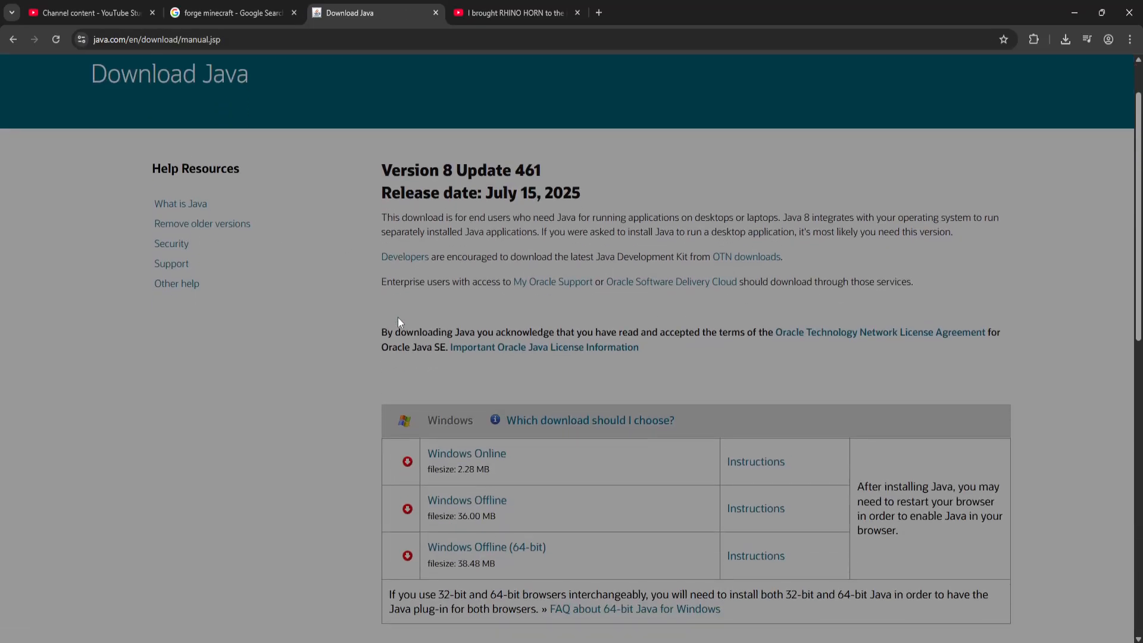
scroll(down, 3)
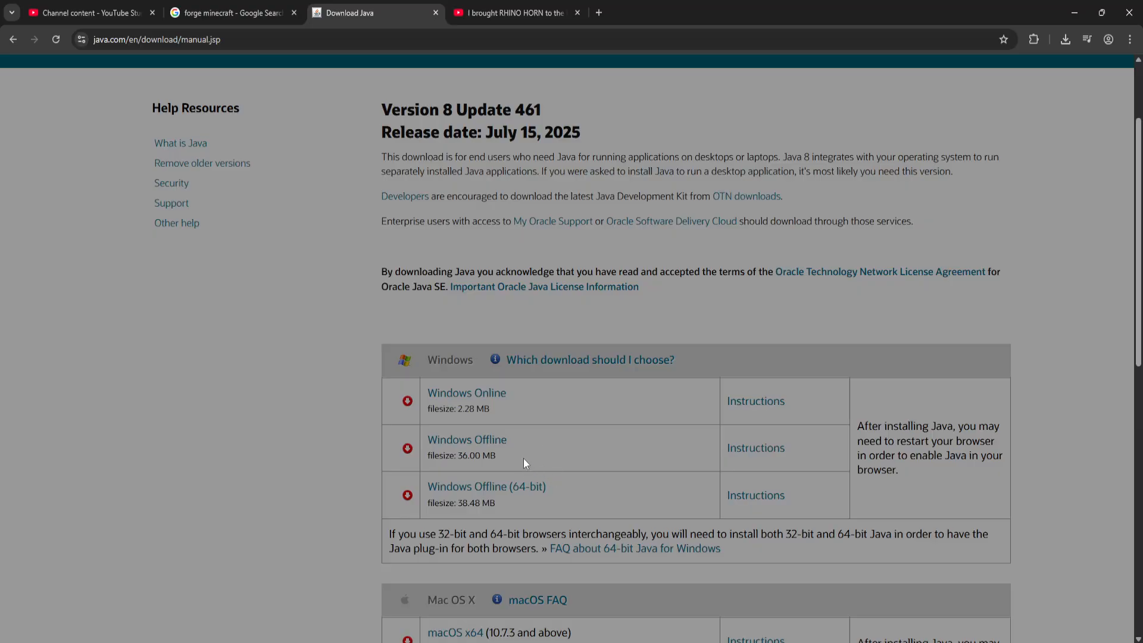
mouse_move(536, 498)
text(sy)
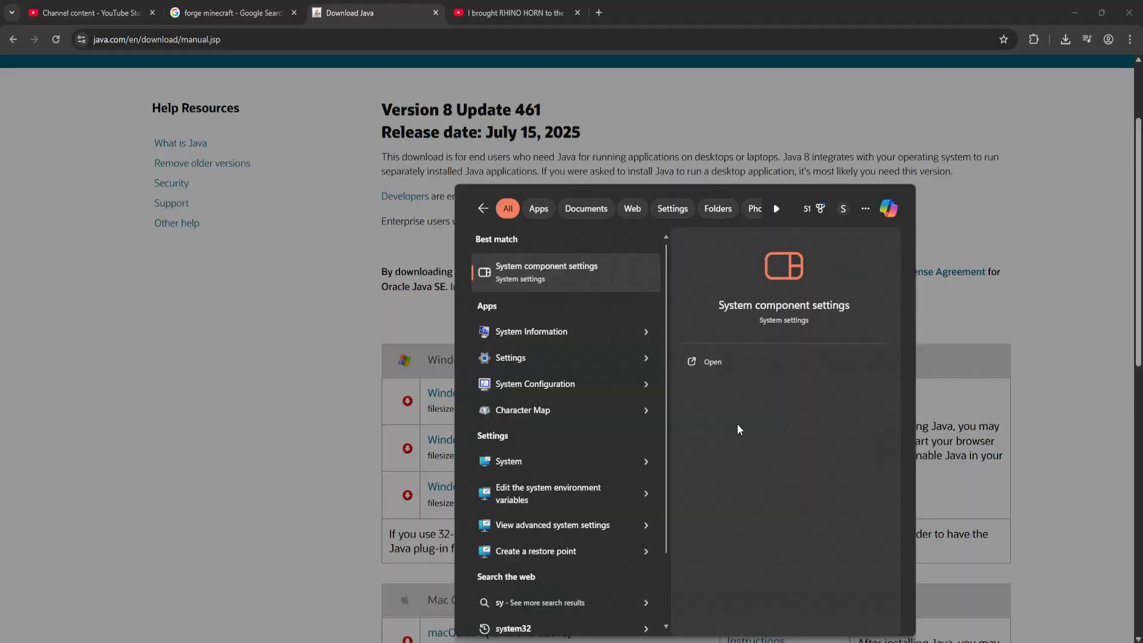
mouse_move(562, 337)
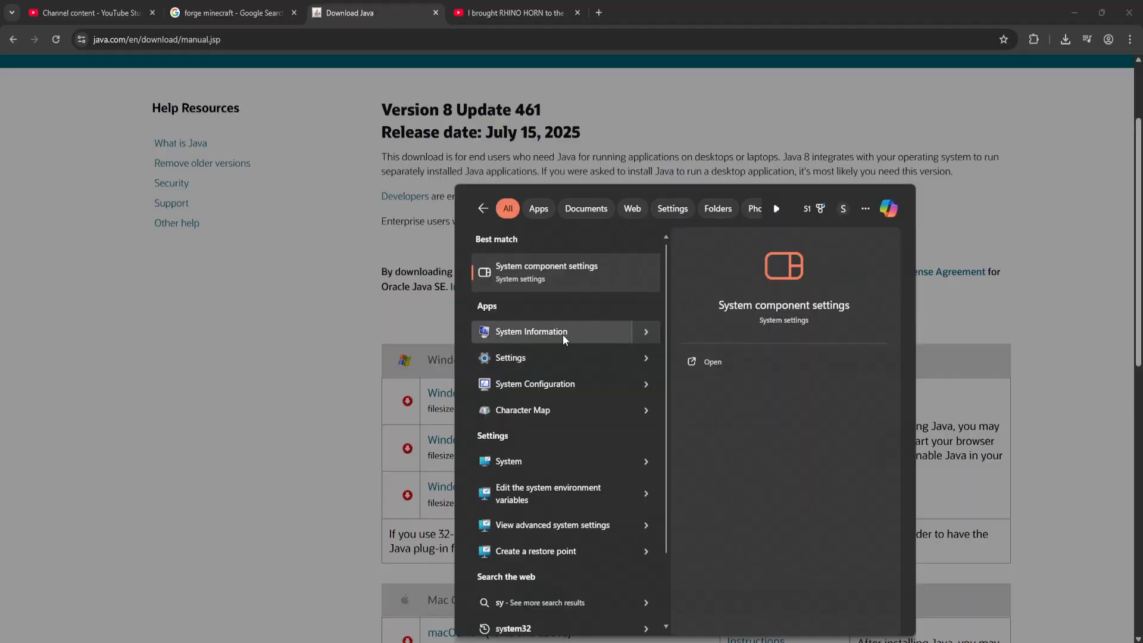
click(532, 332)
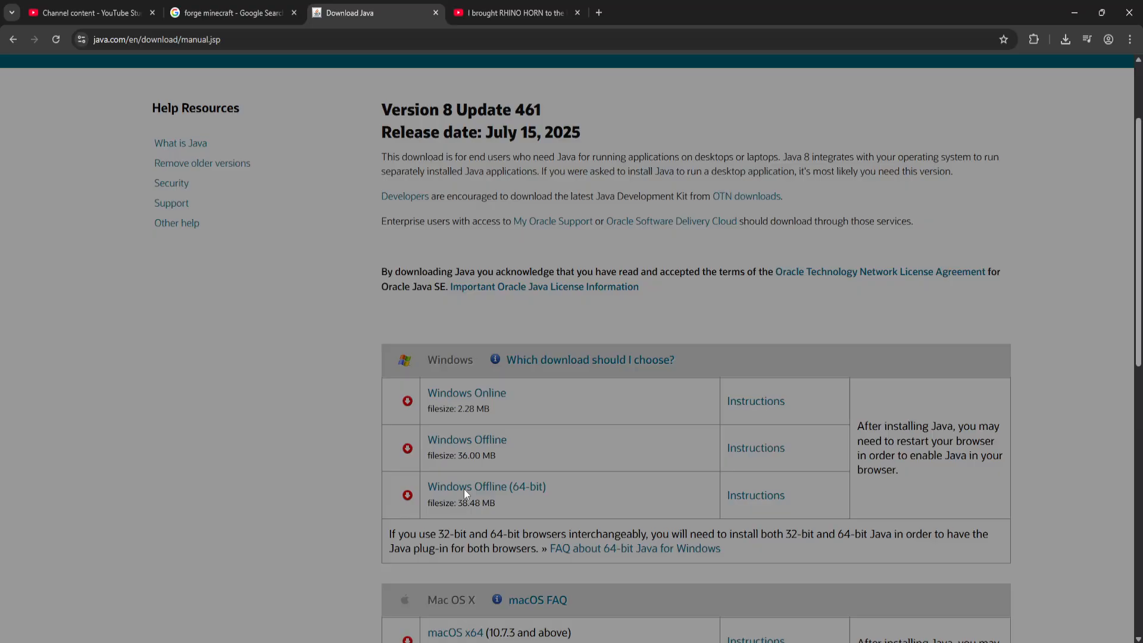
click(234, 13)
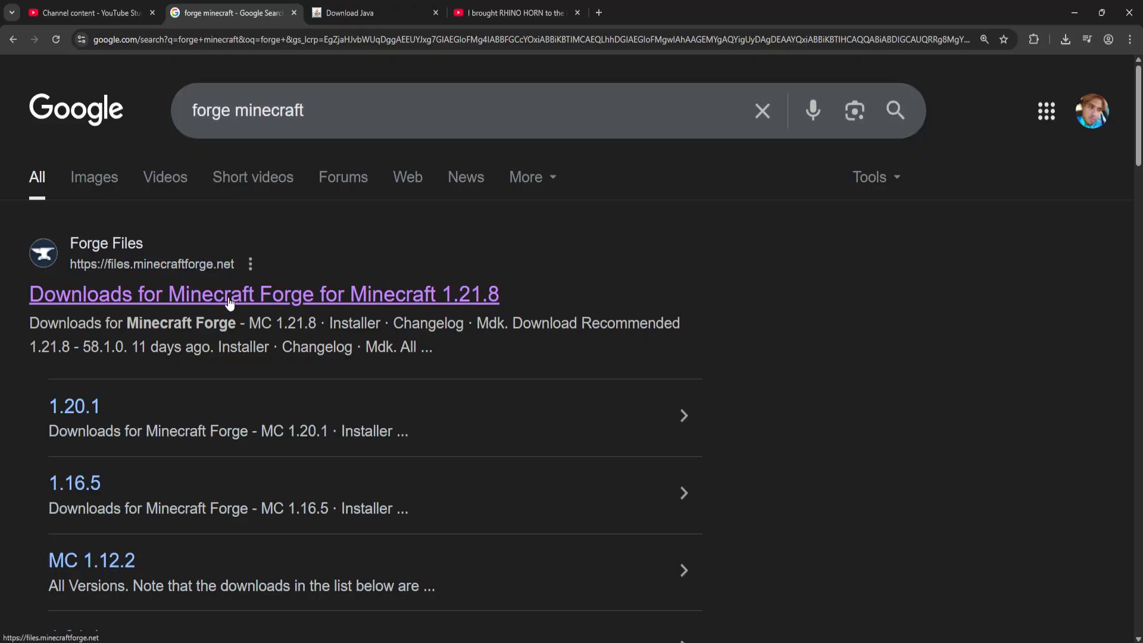
Download the latest Forge 1.21.8 installer (58.1.0) from the Forge files site.
click(264, 294)
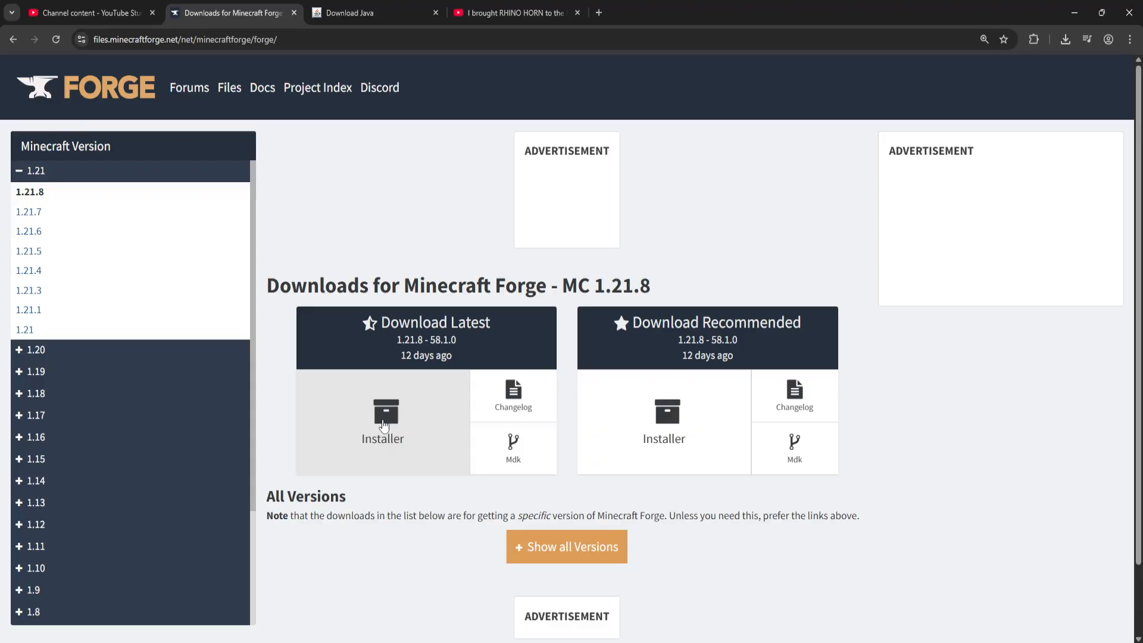
click(383, 415)
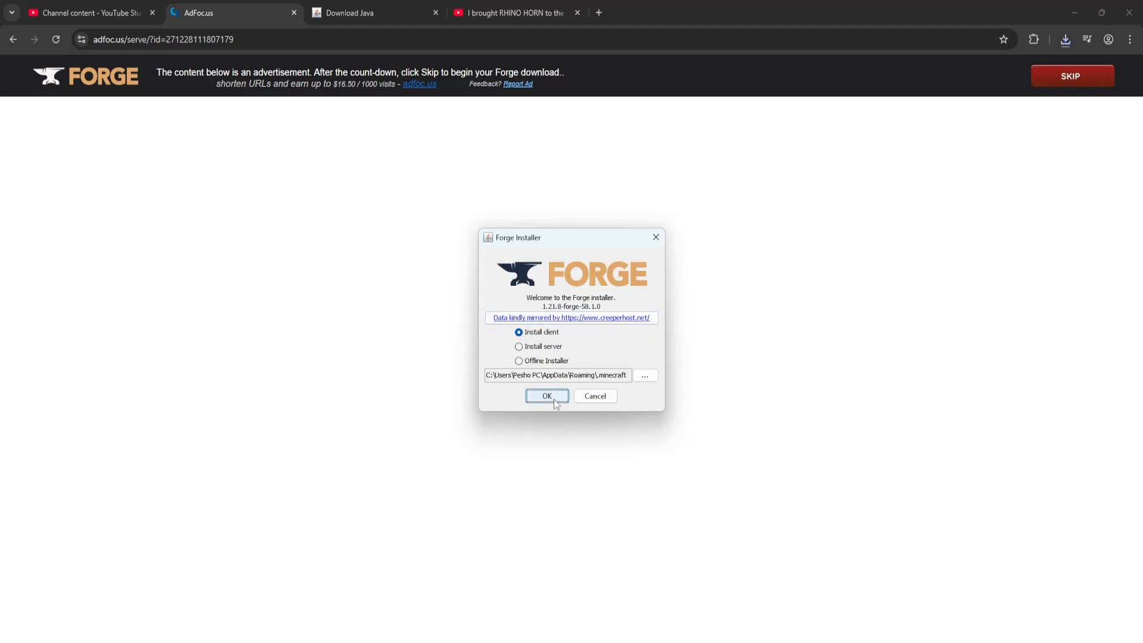
Install the 1.21.8-forge-58.1.0 client into .minecraft and dismiss the completion message.
click(547, 396)
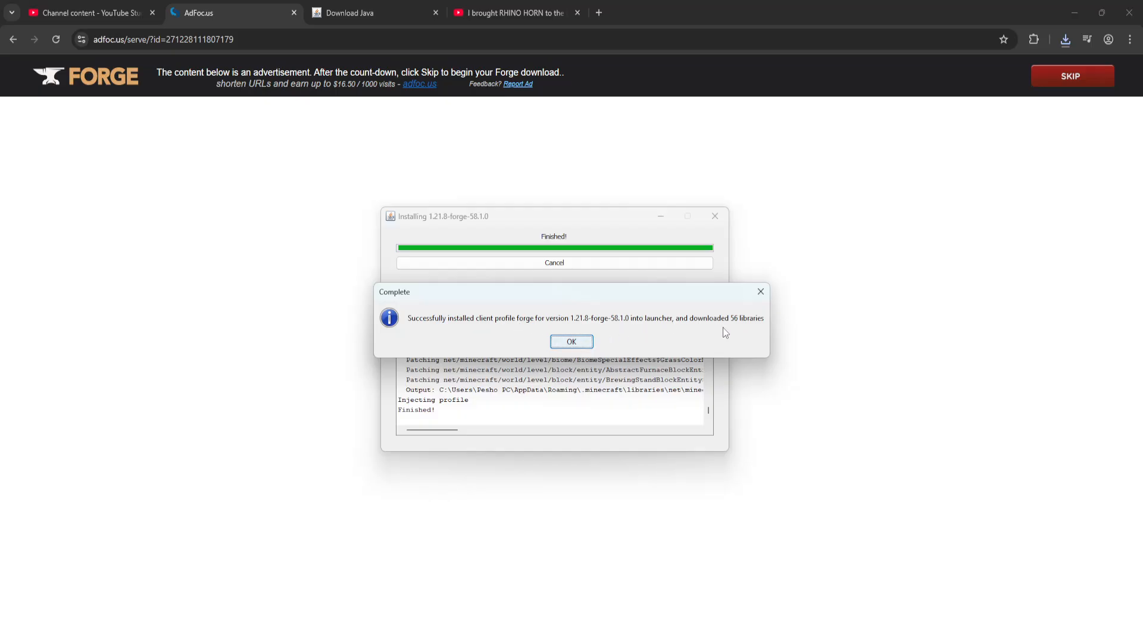
click(571, 341)
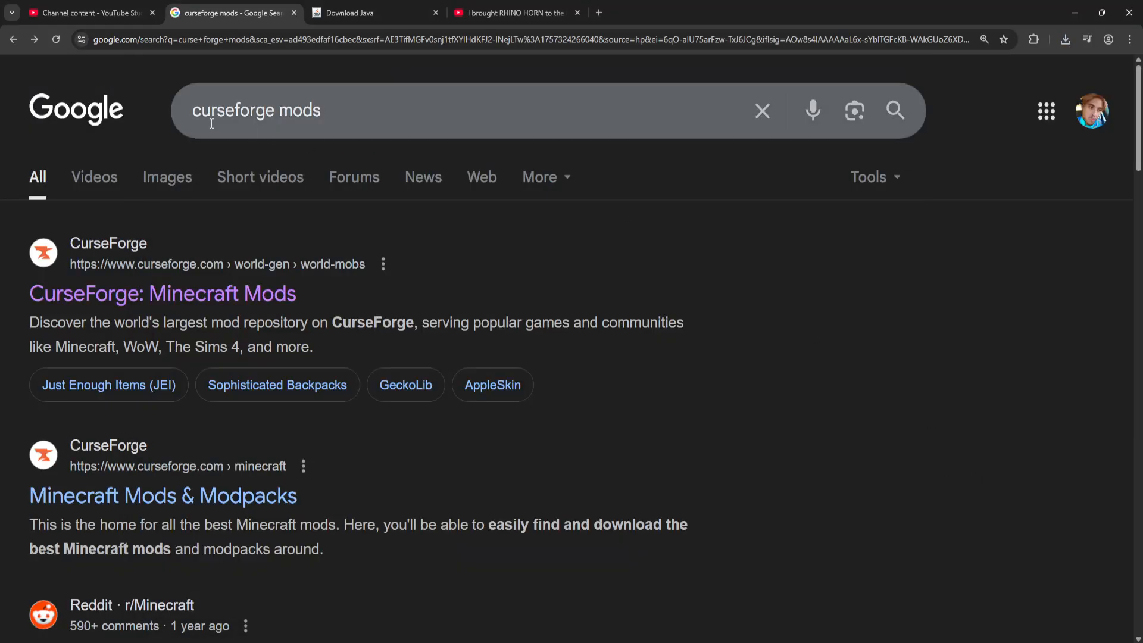
mouse_move(326, 117)
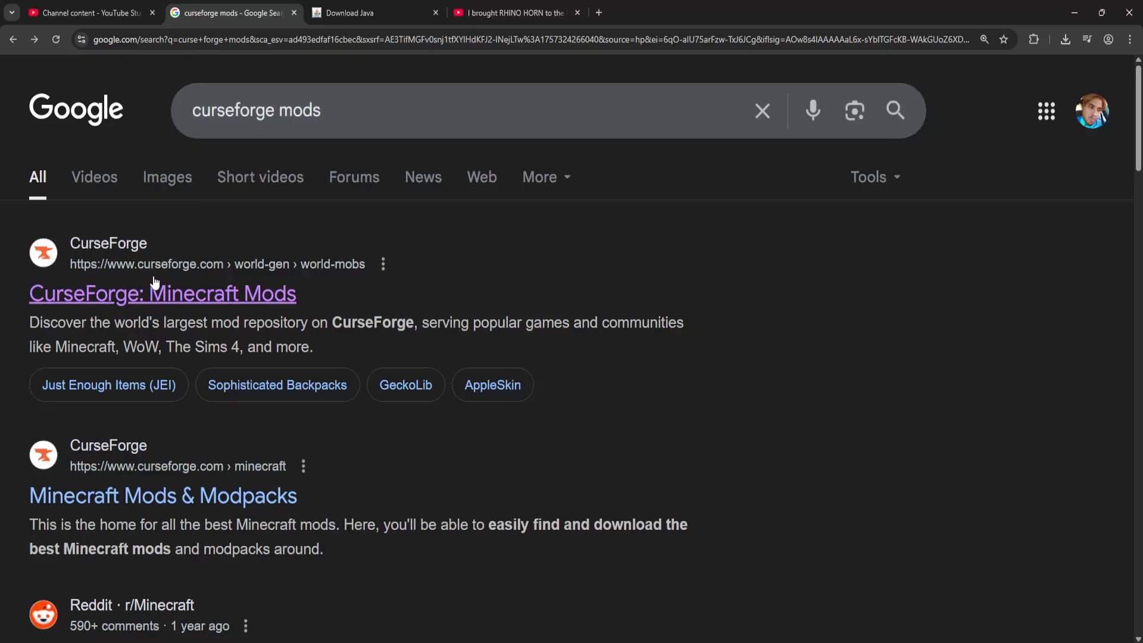
Filter CurseForge Minecraft mods to Forge and open the Just Enough Items install page.
click(162, 293)
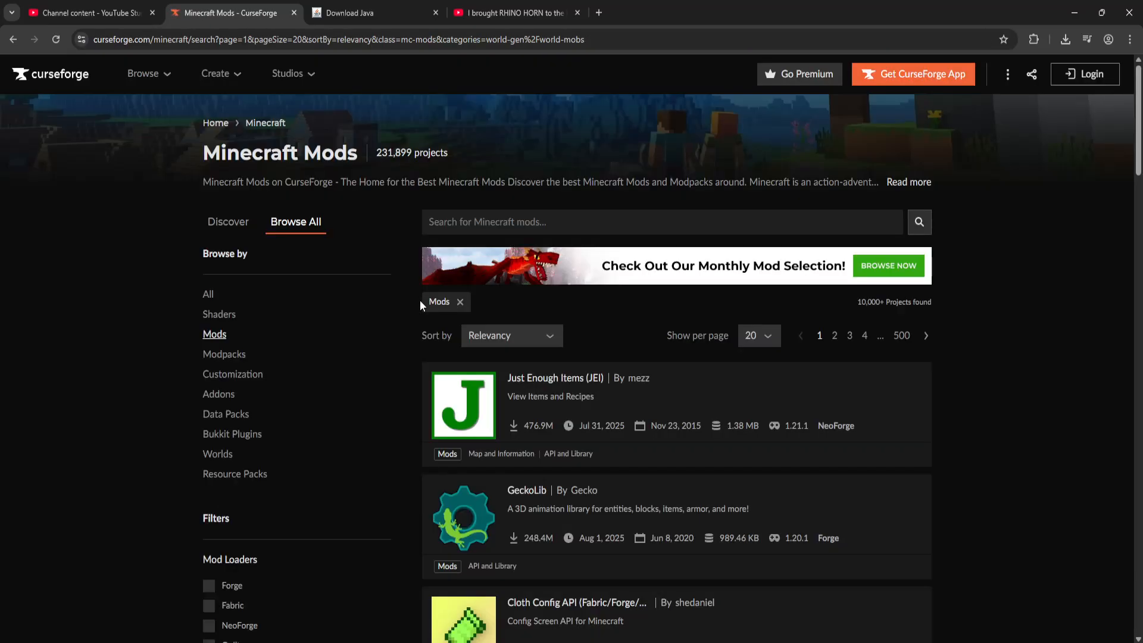
mouse_move(328, 286)
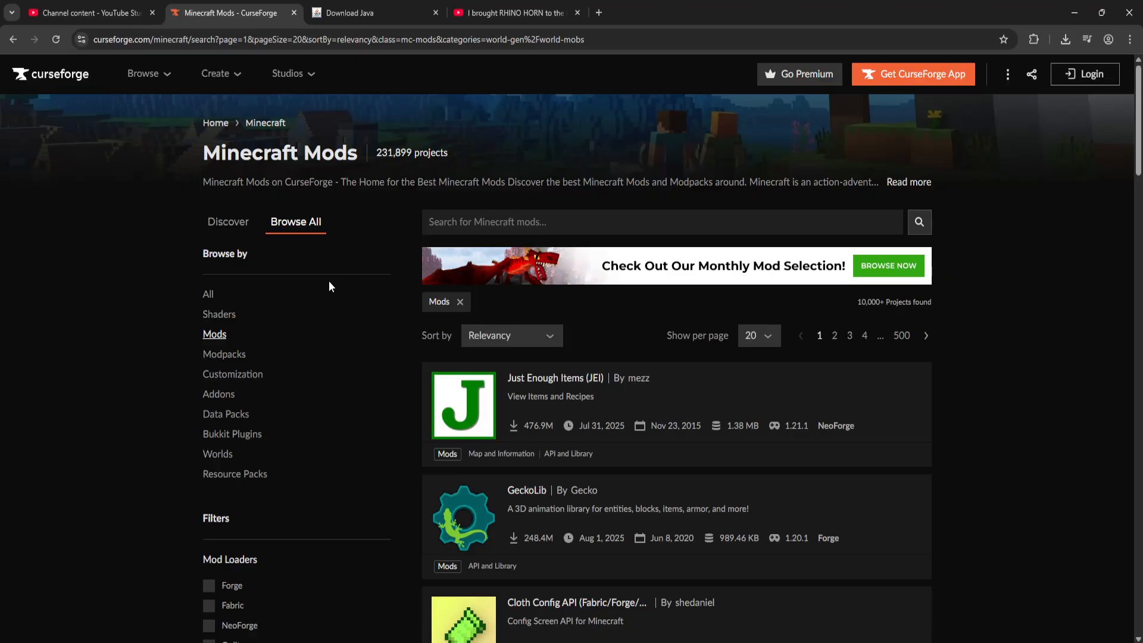
mouse_move(234, 350)
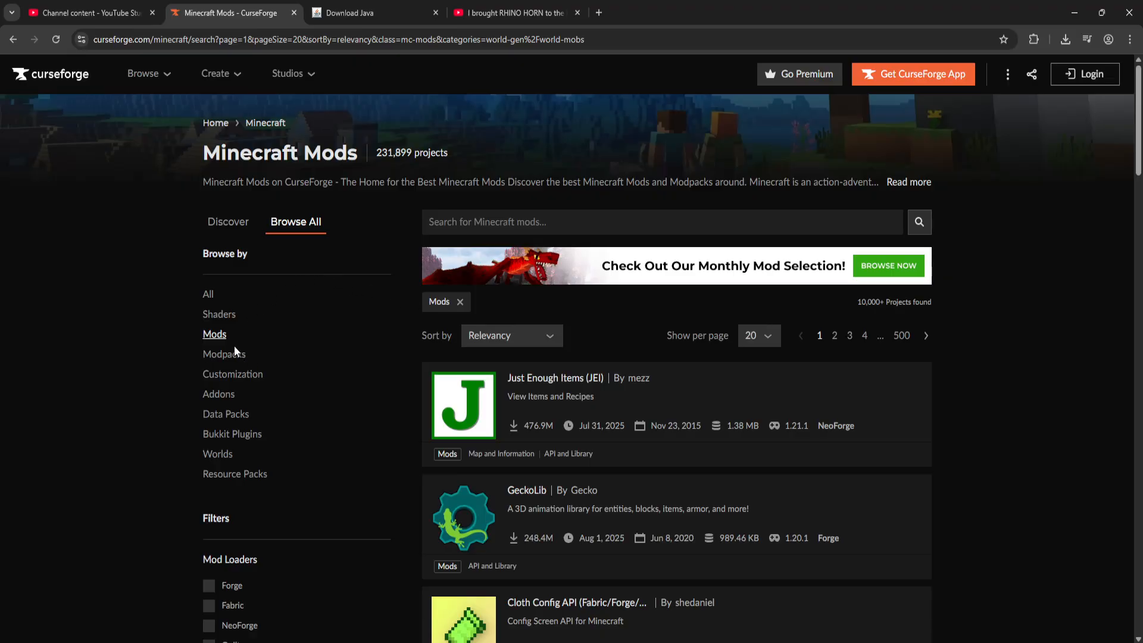
scroll(down, 3)
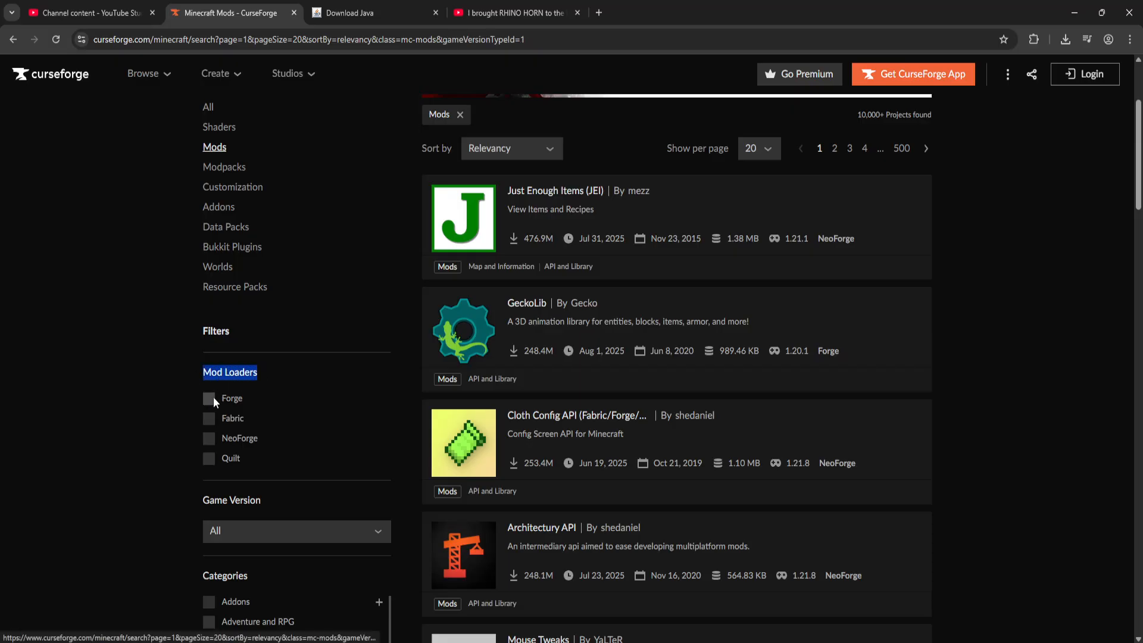
click(208, 399)
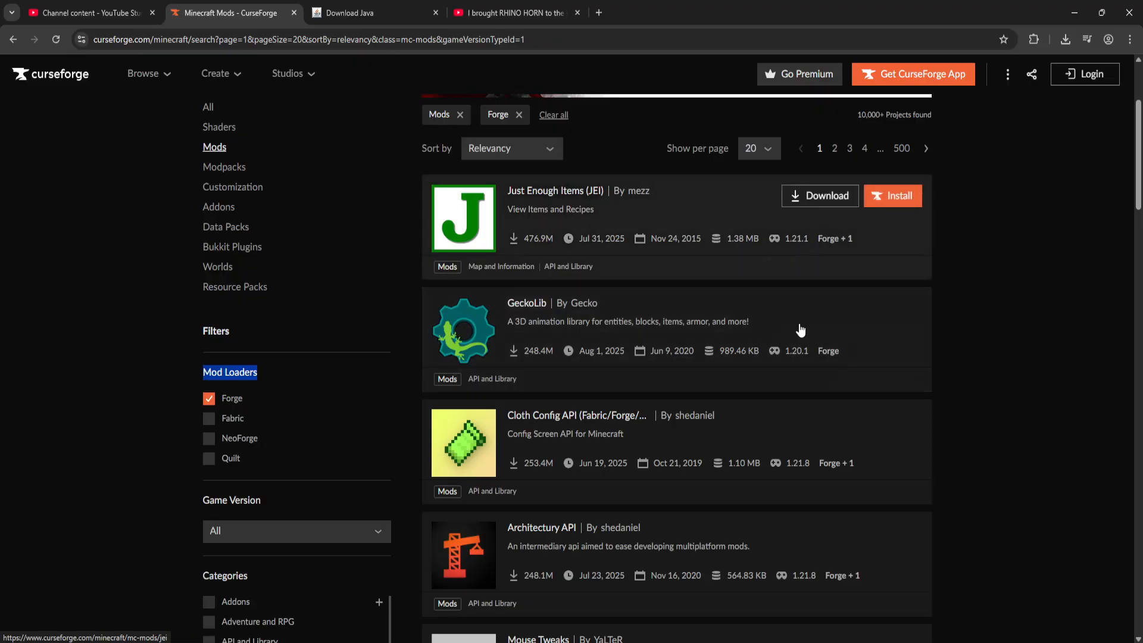
click(892, 195)
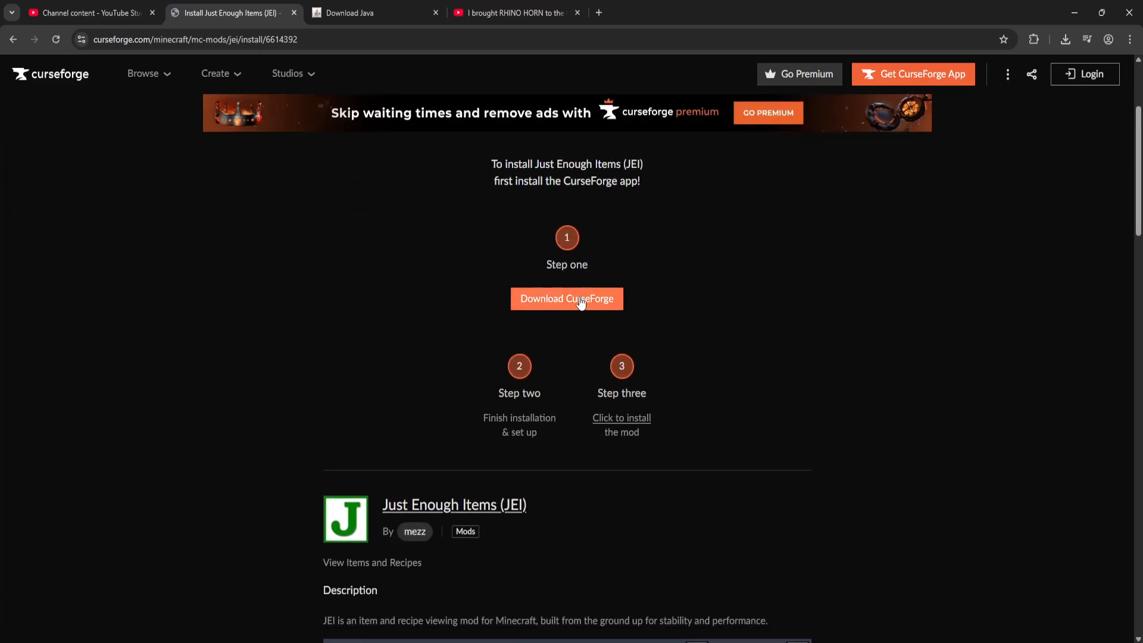
mouse_move(583, 288)
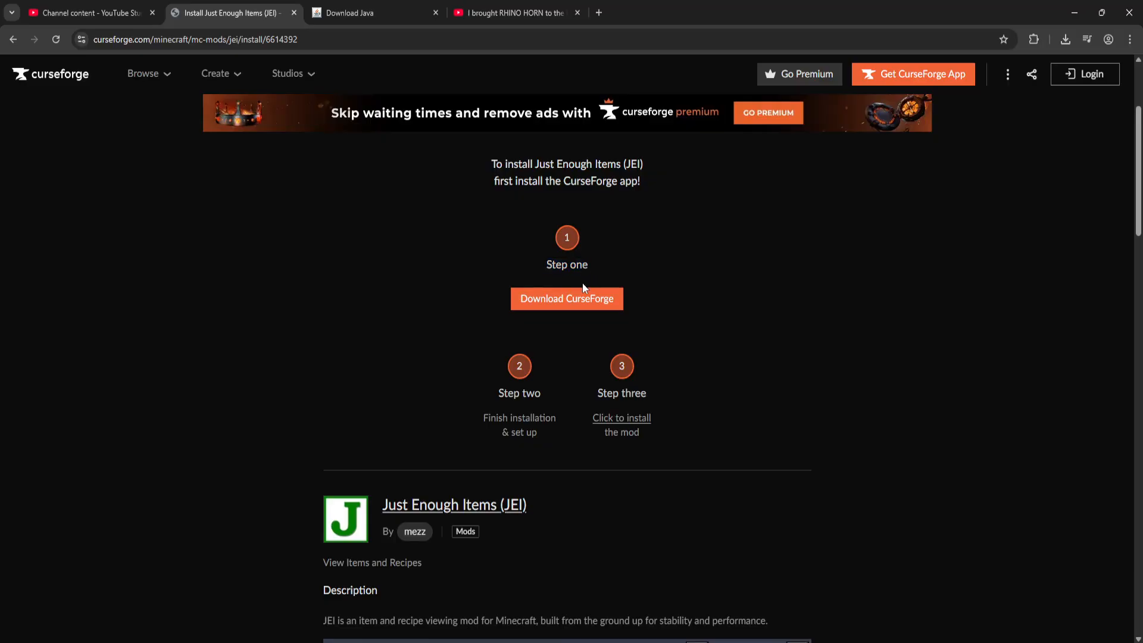
mouse_move(566, 317)
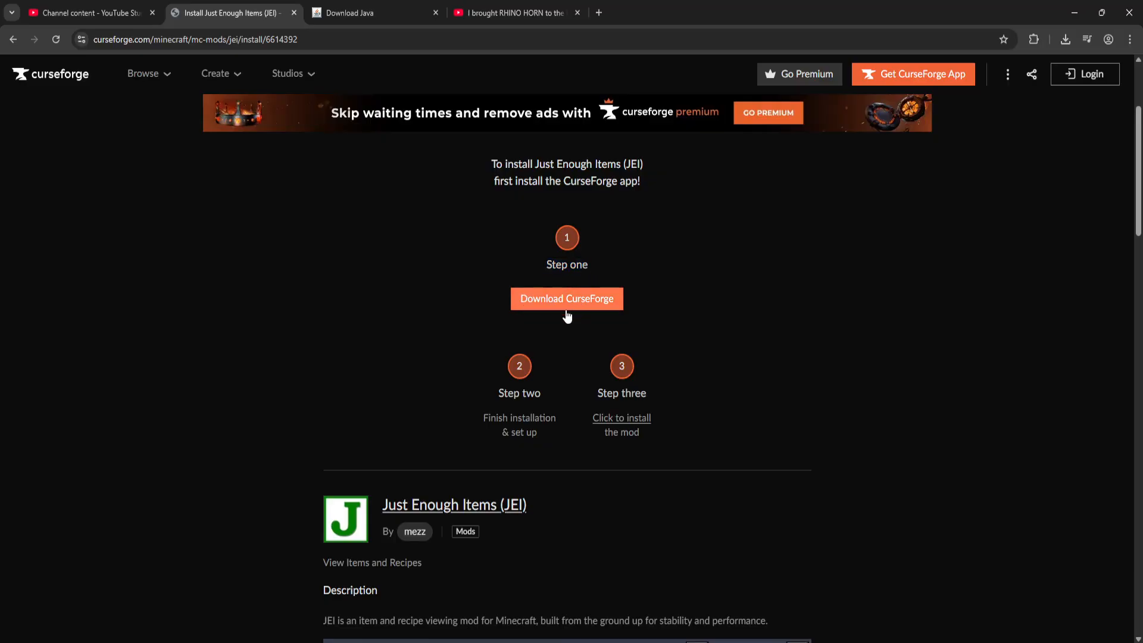
mouse_move(621, 418)
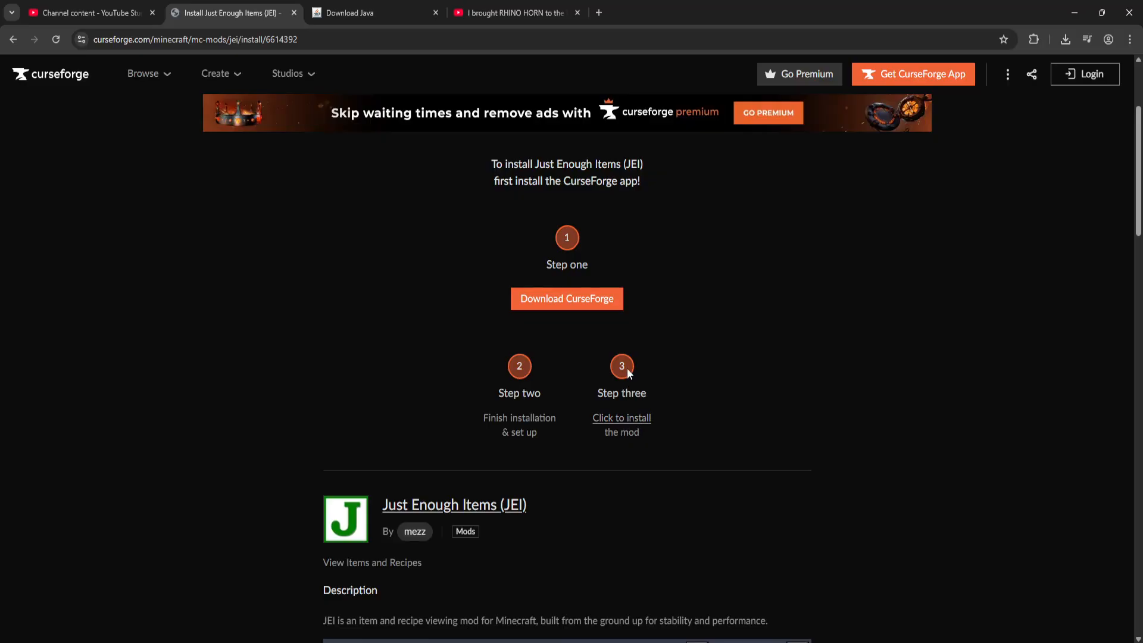
mouse_move(621, 418)
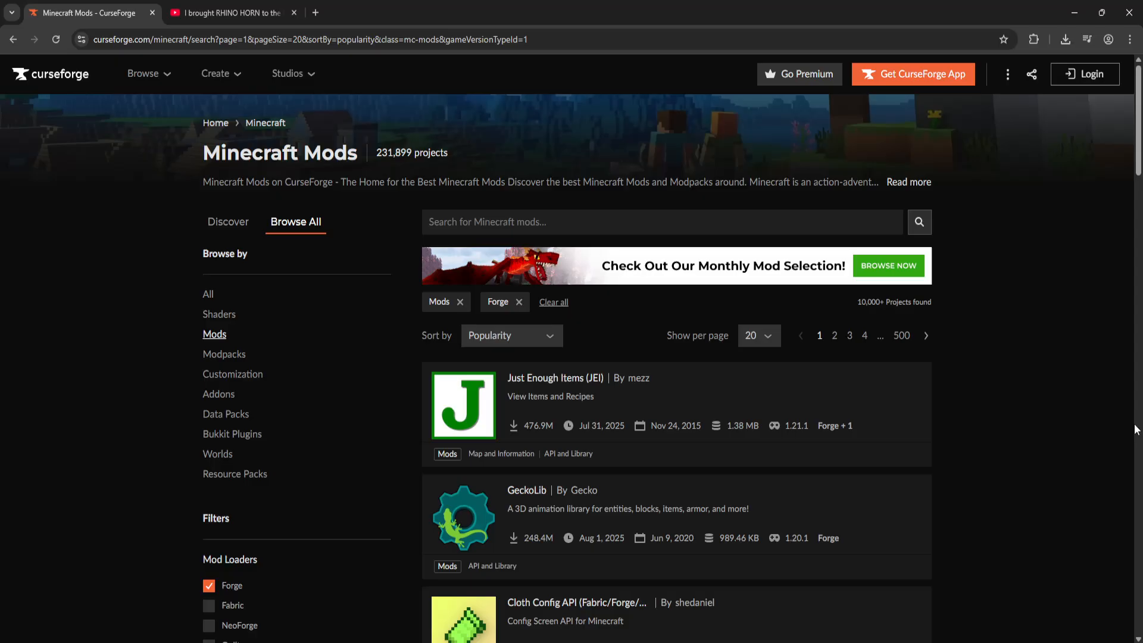
mouse_move(583, 394)
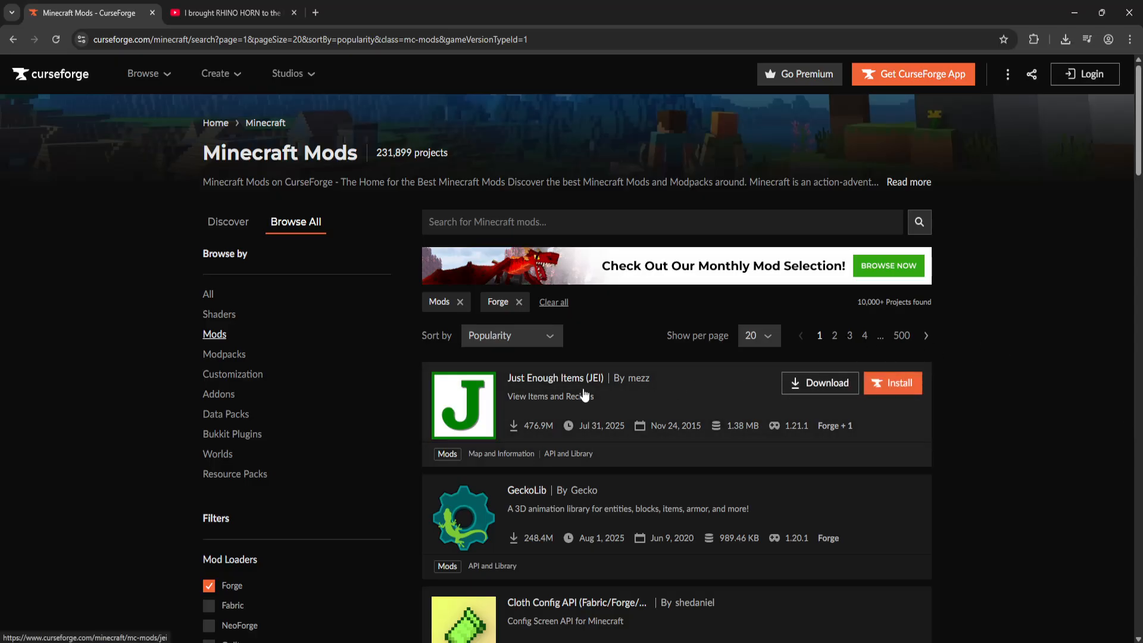
Filter the JEI project's Files list to Forge and download the 1.21.1 build.
click(555, 377)
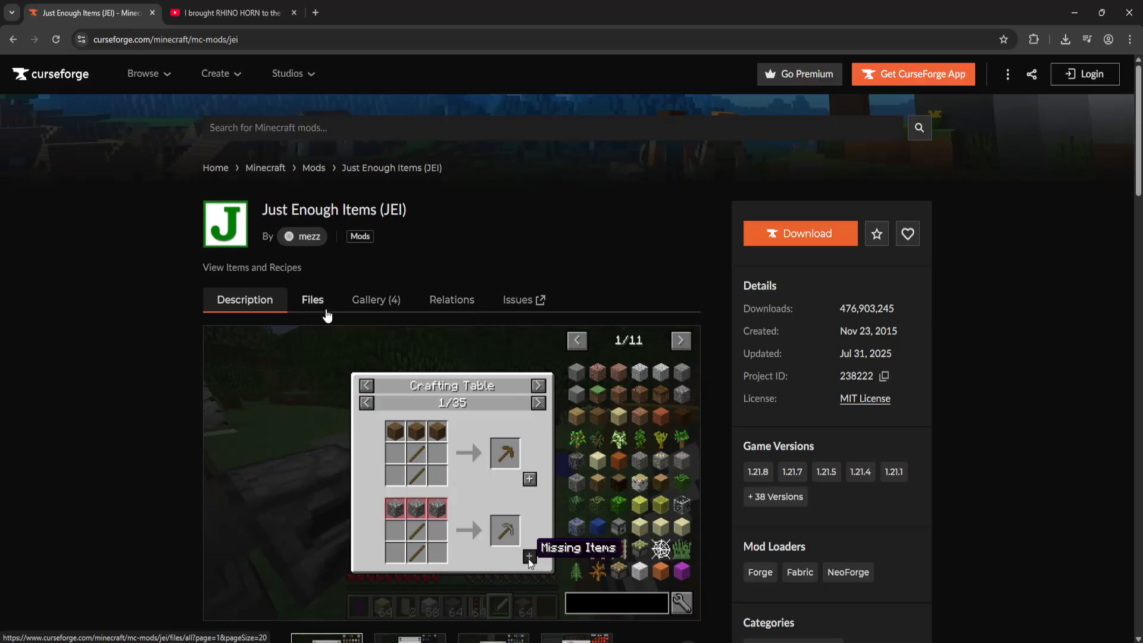
click(312, 299)
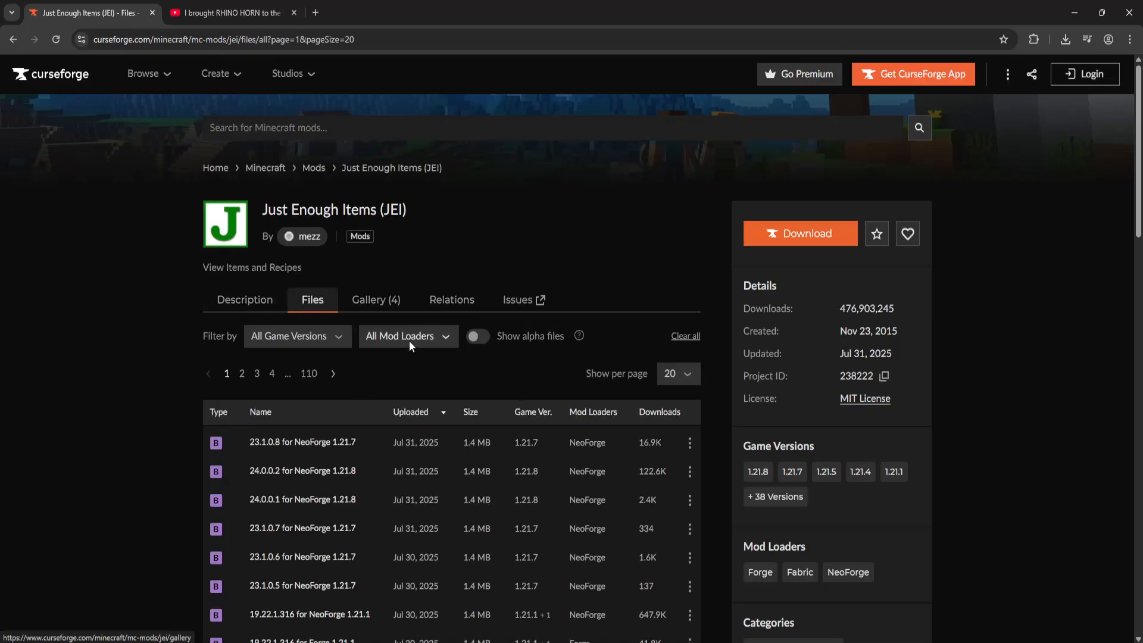
click(407, 336)
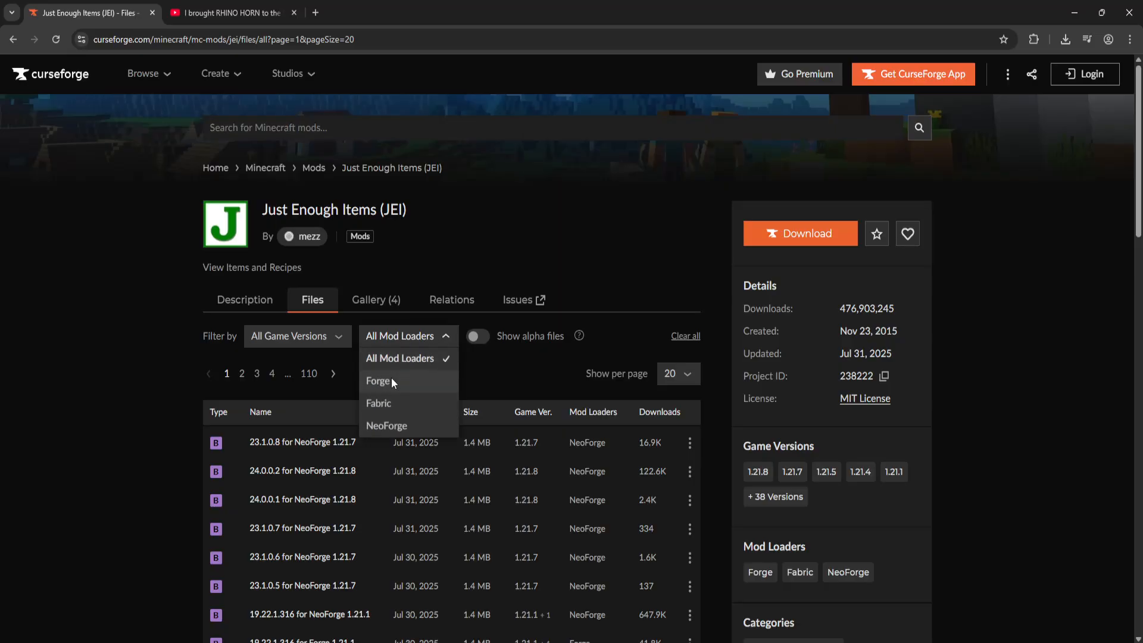
click(378, 380)
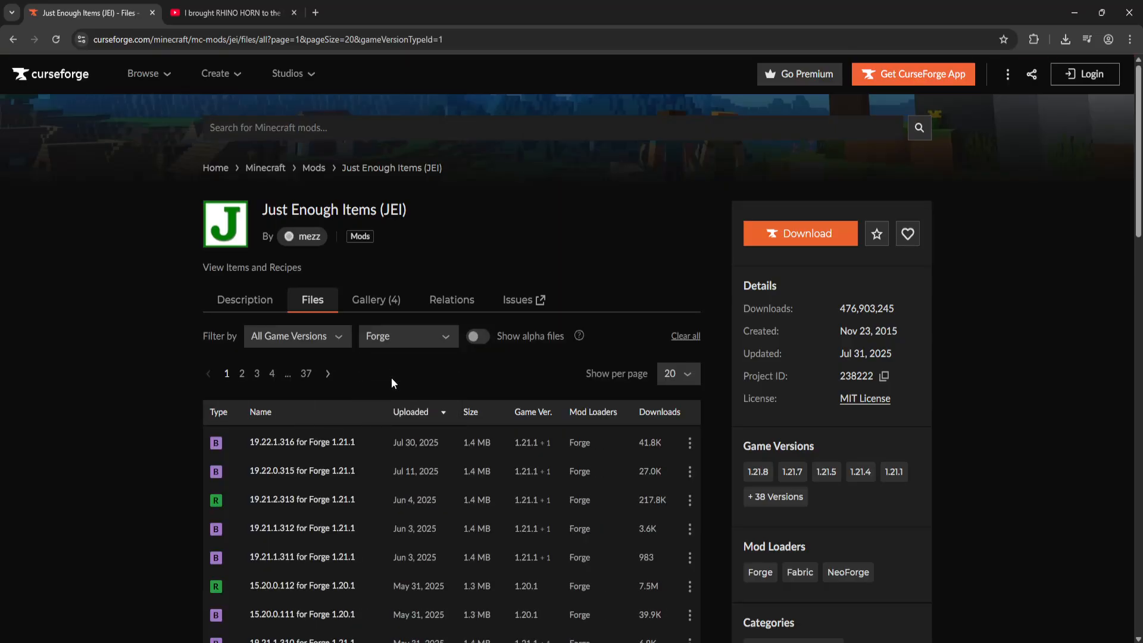
mouse_move(348, 442)
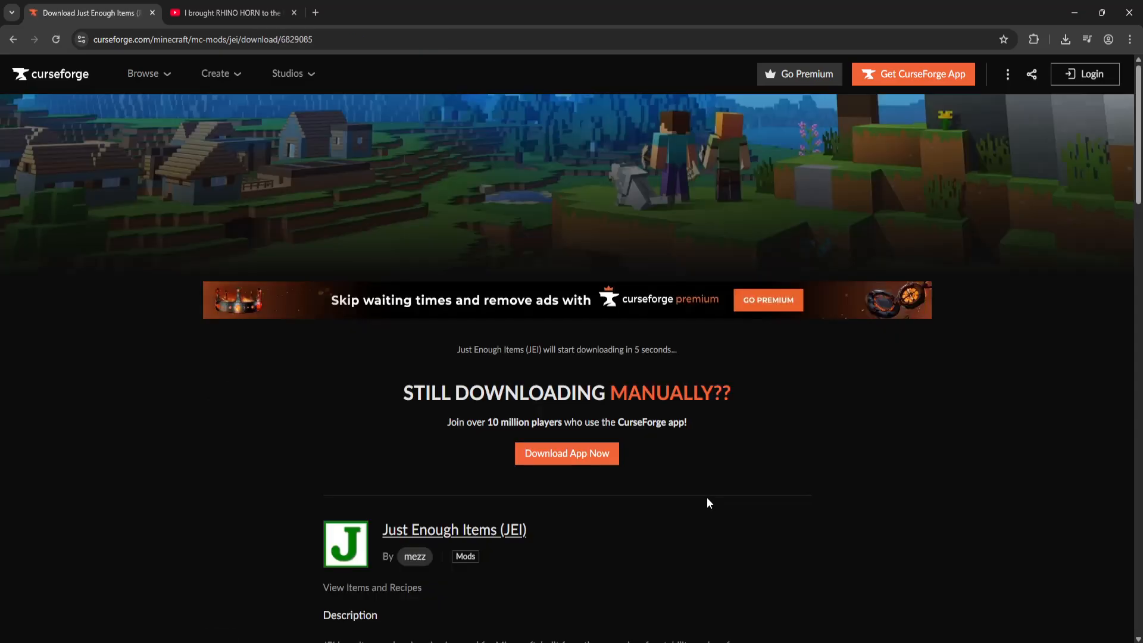
scroll(down, 3)
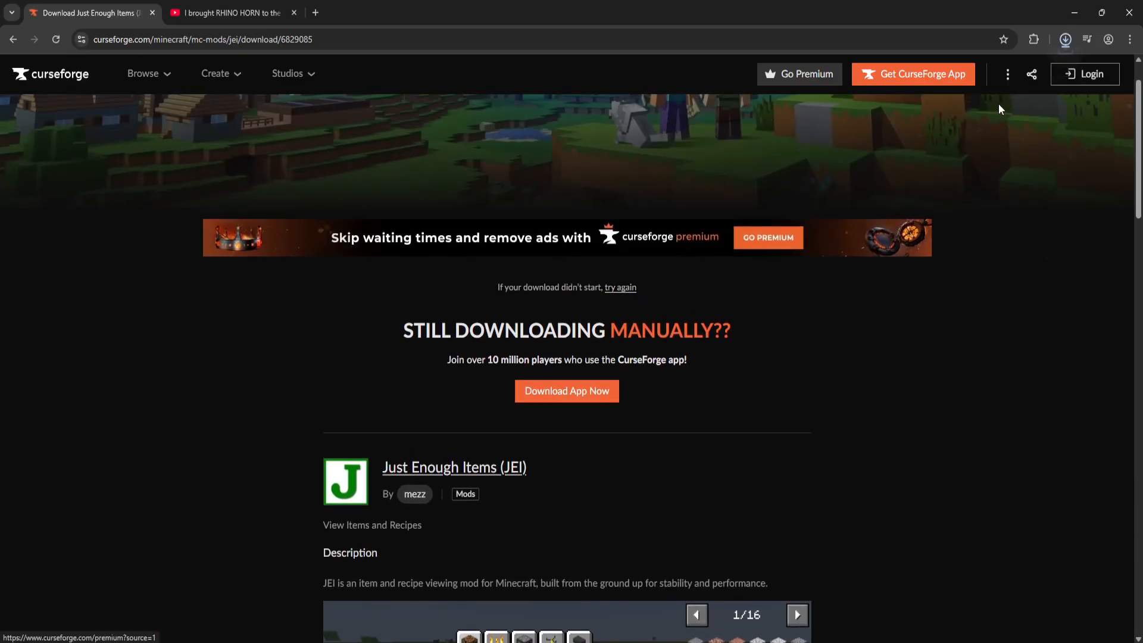
Reveal the JEI jar from Chrome downloads, move it to the desktop, and close Videos.
click(1064, 40)
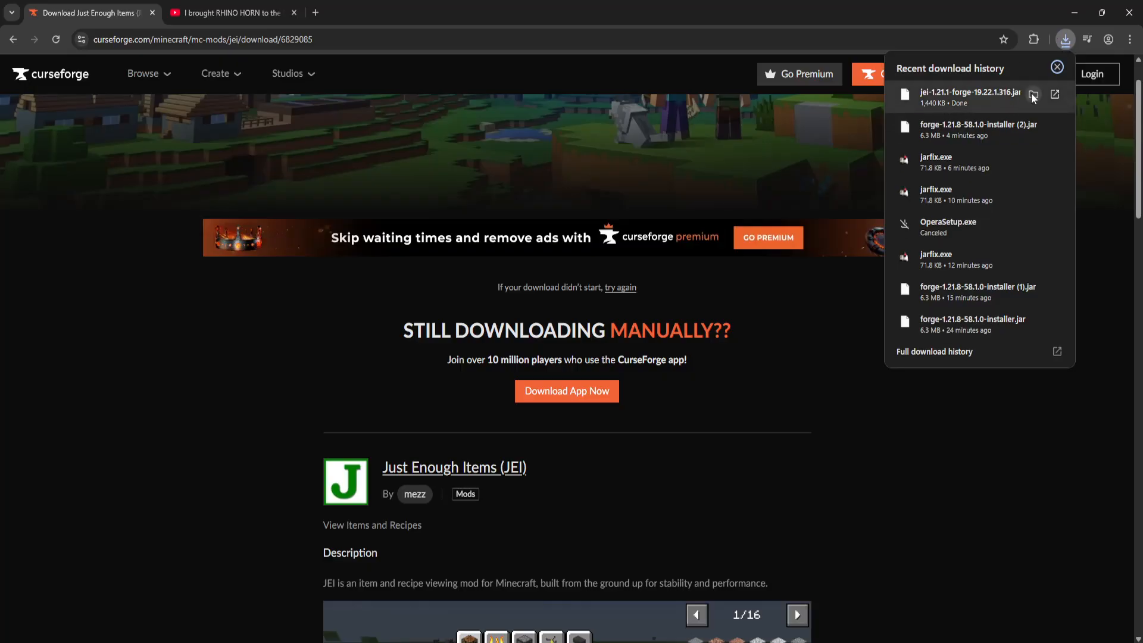
click(1055, 95)
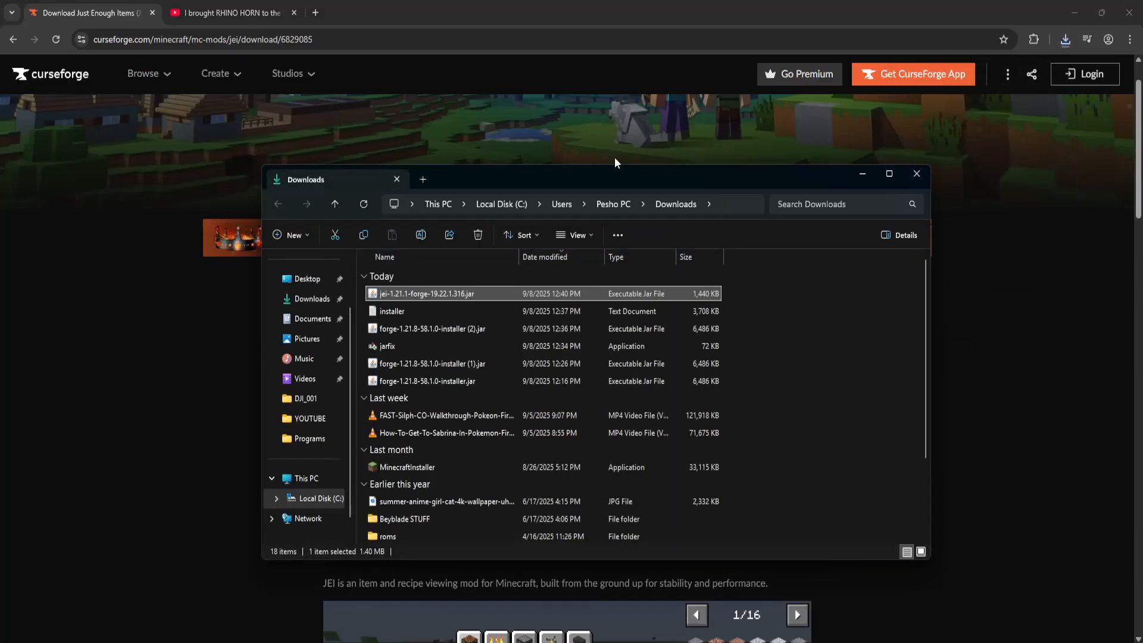
mouse_move(412, 306)
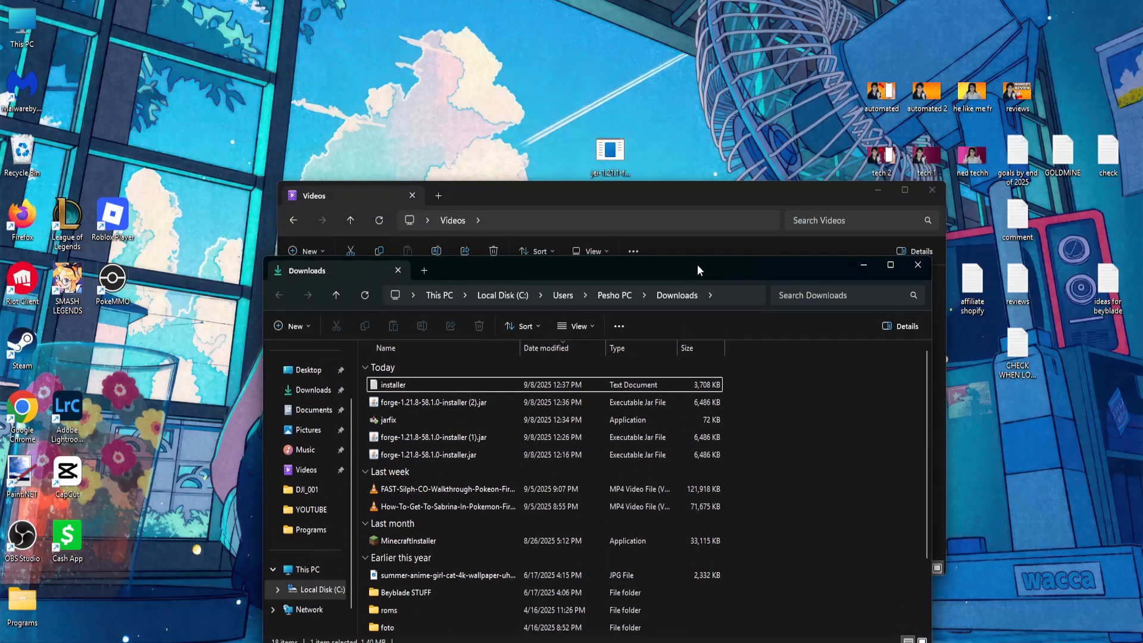
click(918, 264)
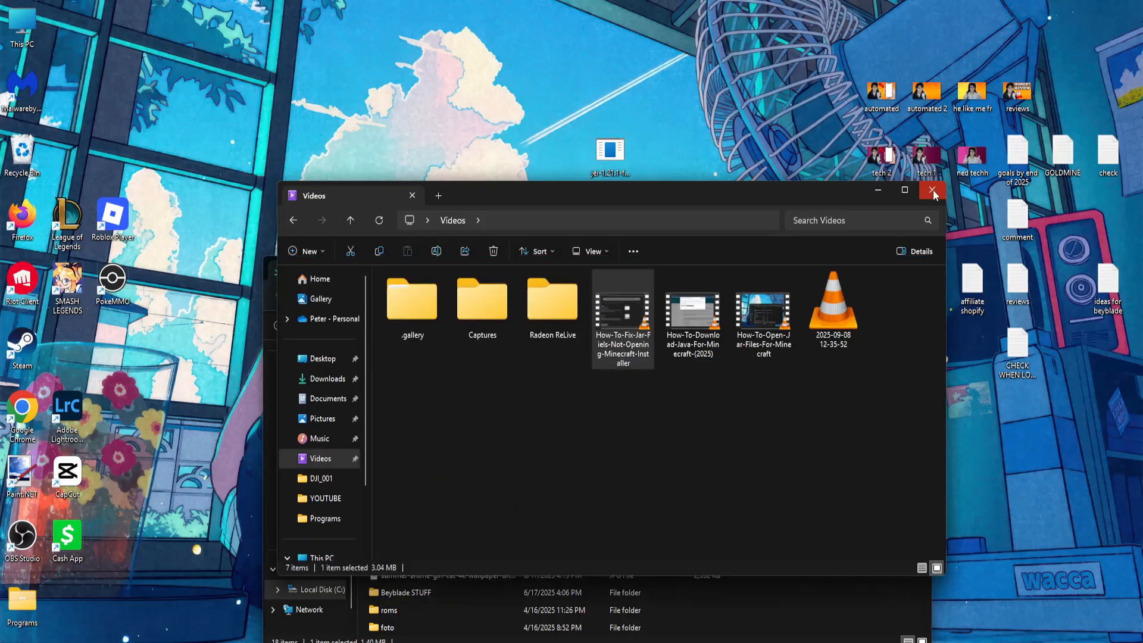
click(934, 191)
text(appdata)
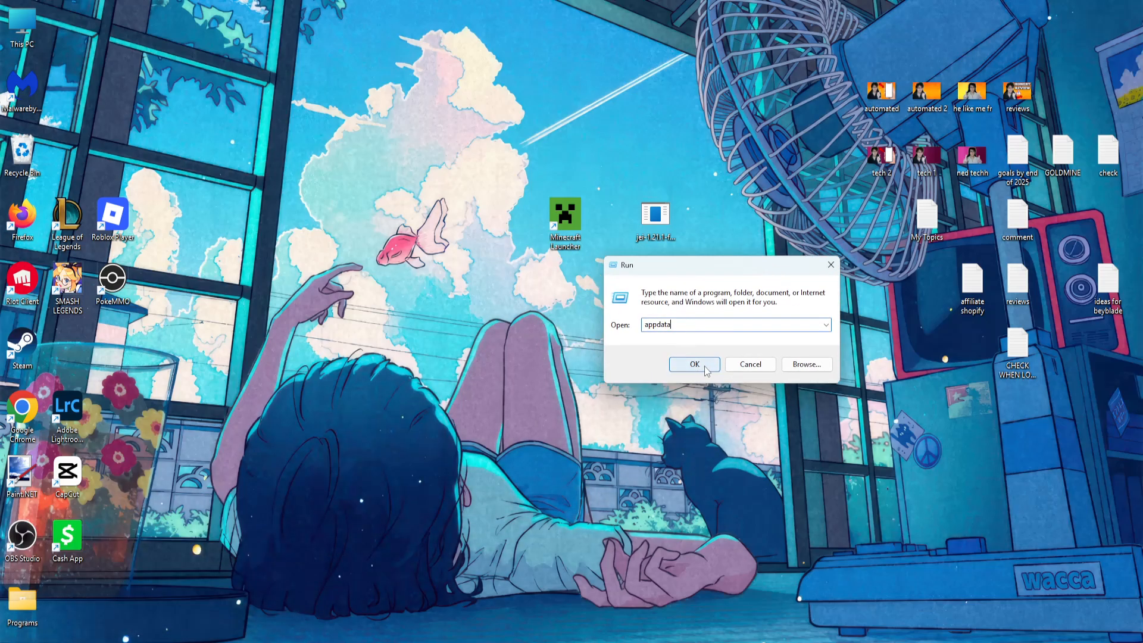
Drag the JEI jar into AppData\Roaming\.minecraft\mods and close the folder.
click(693, 363)
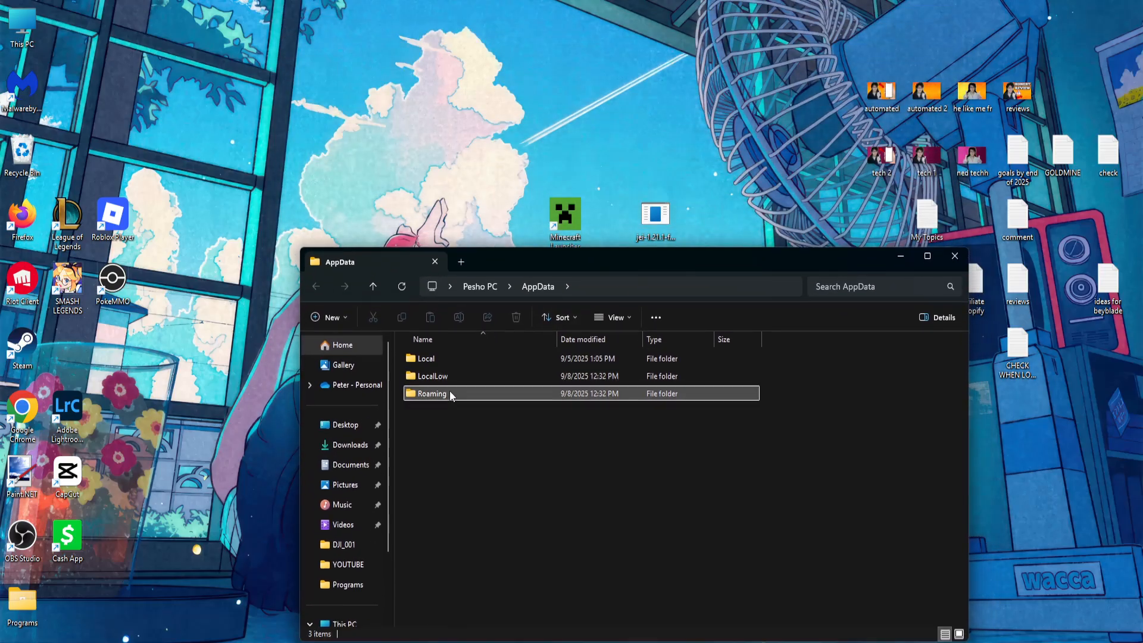
double_click(431, 393)
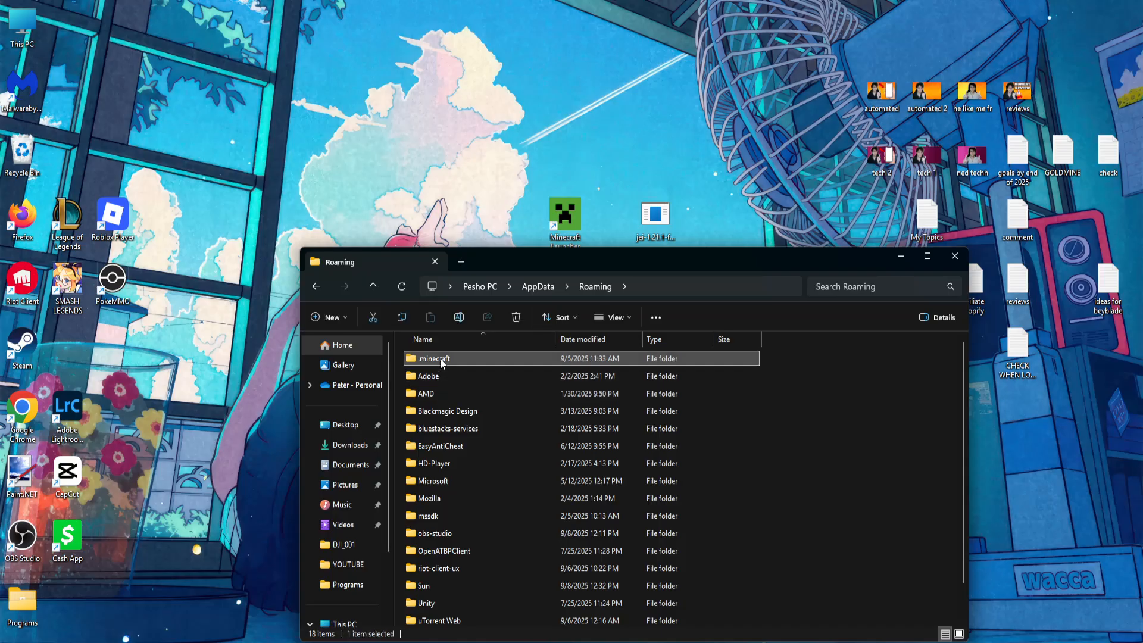
double_click(434, 358)
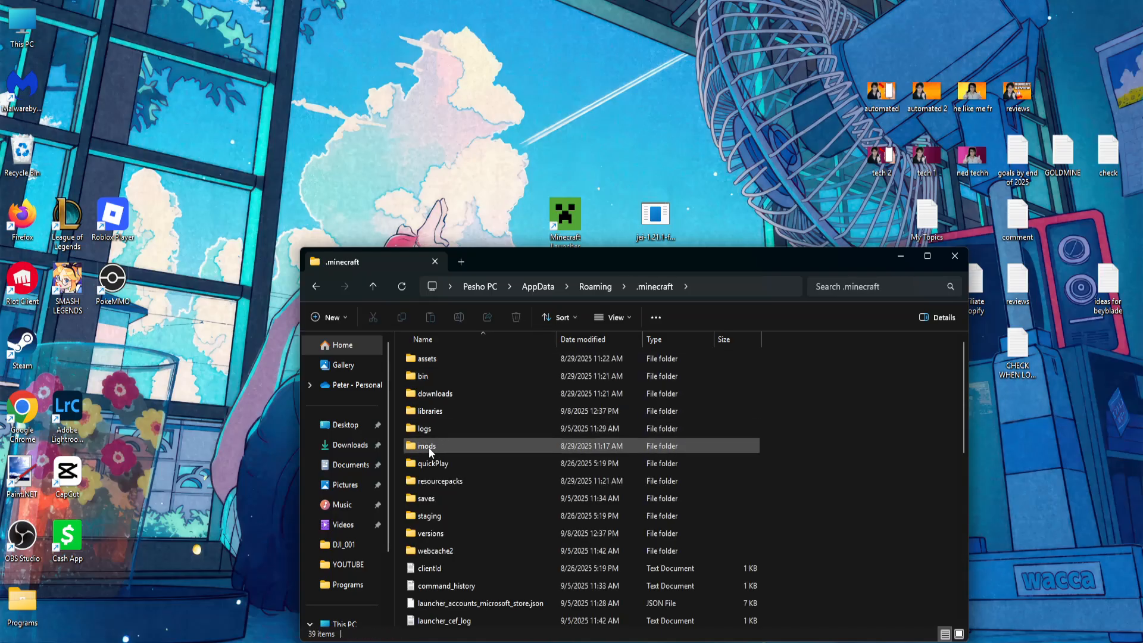
double_click(426, 445)
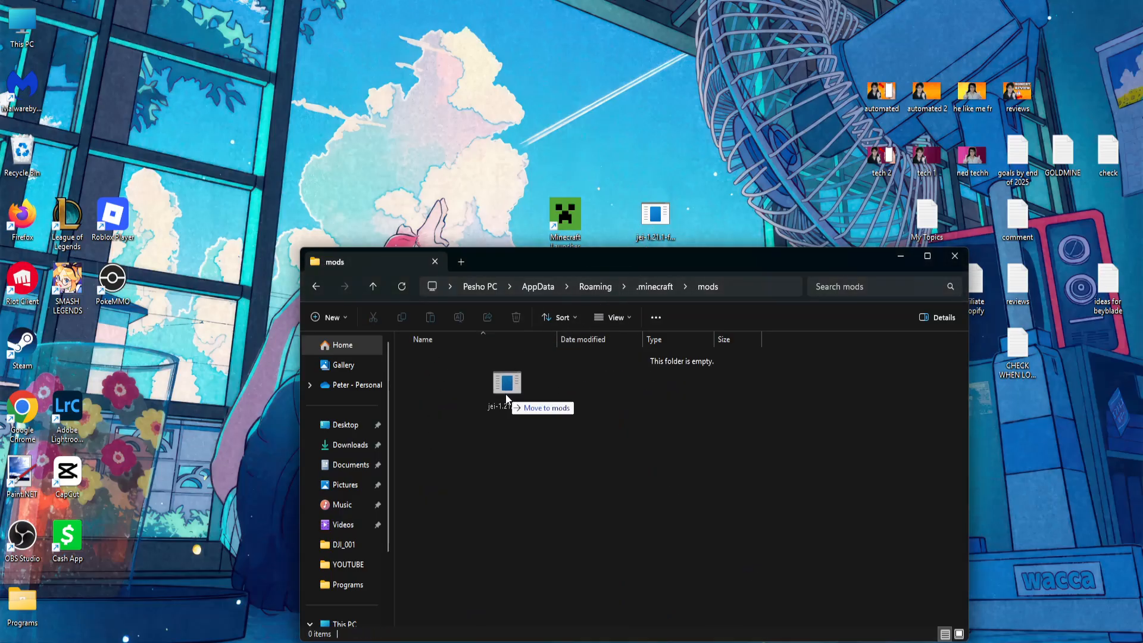
drag(506, 383, 656, 358)
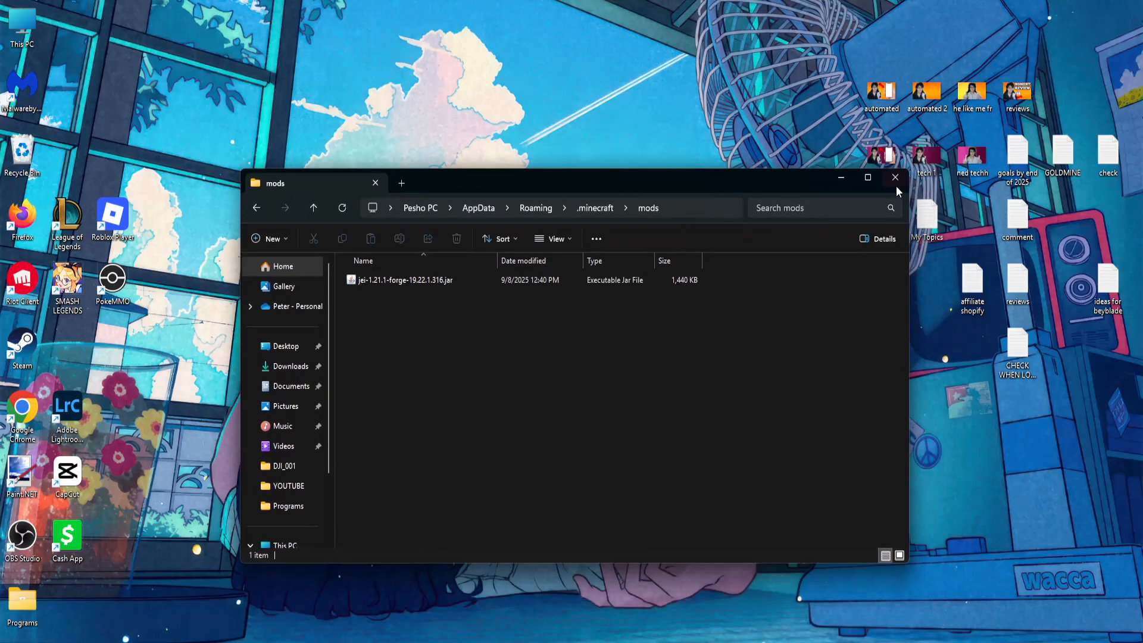
click(896, 178)
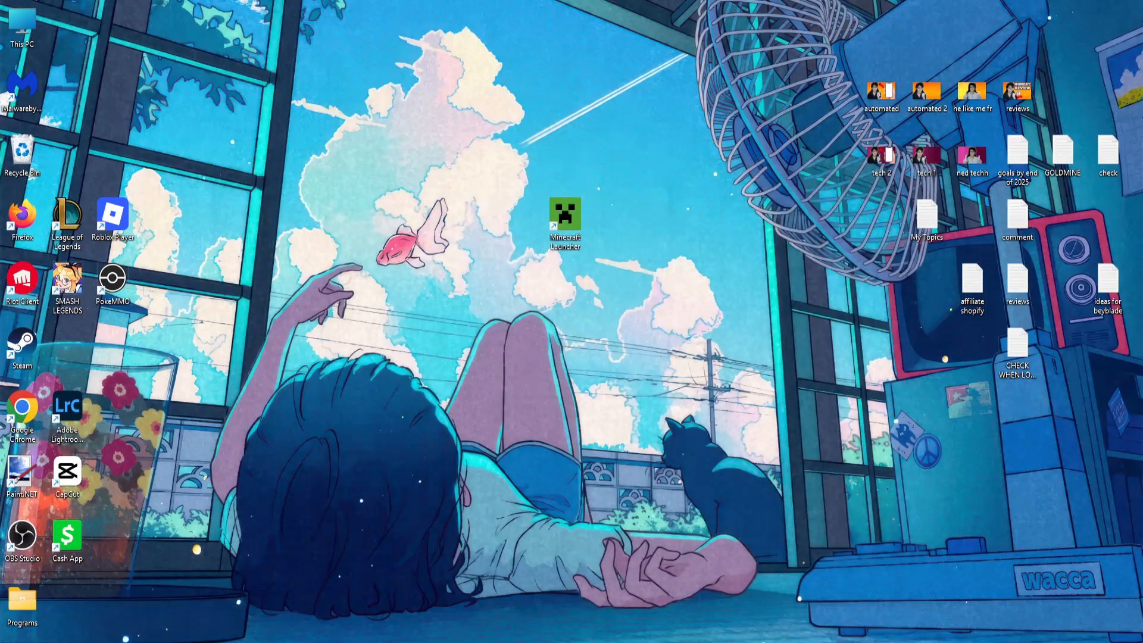
mouse_move(783, 523)
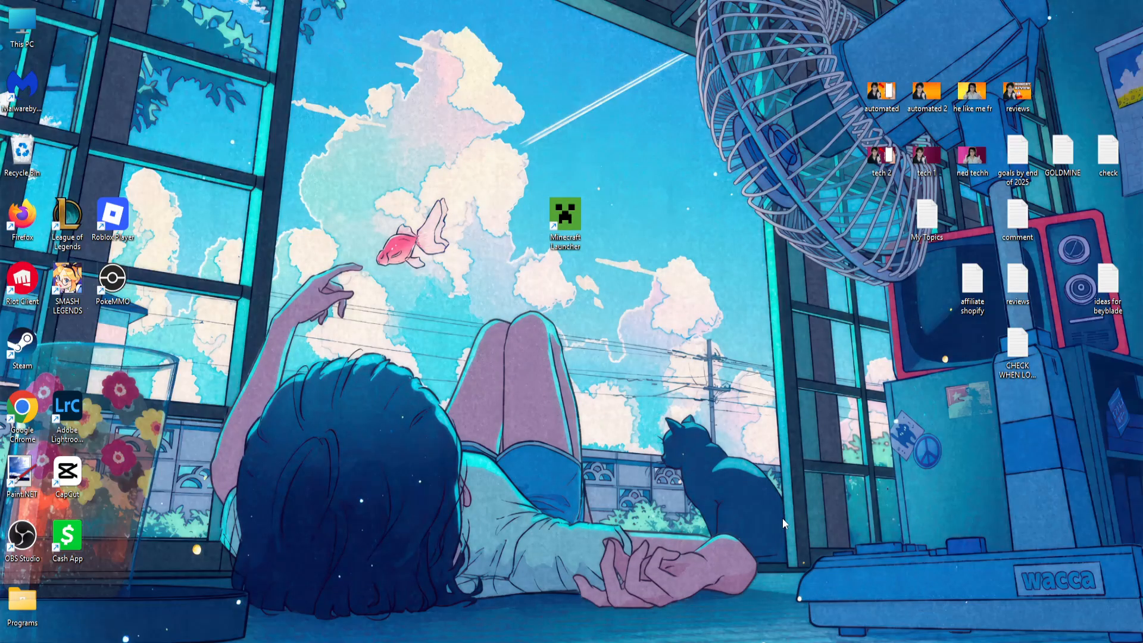